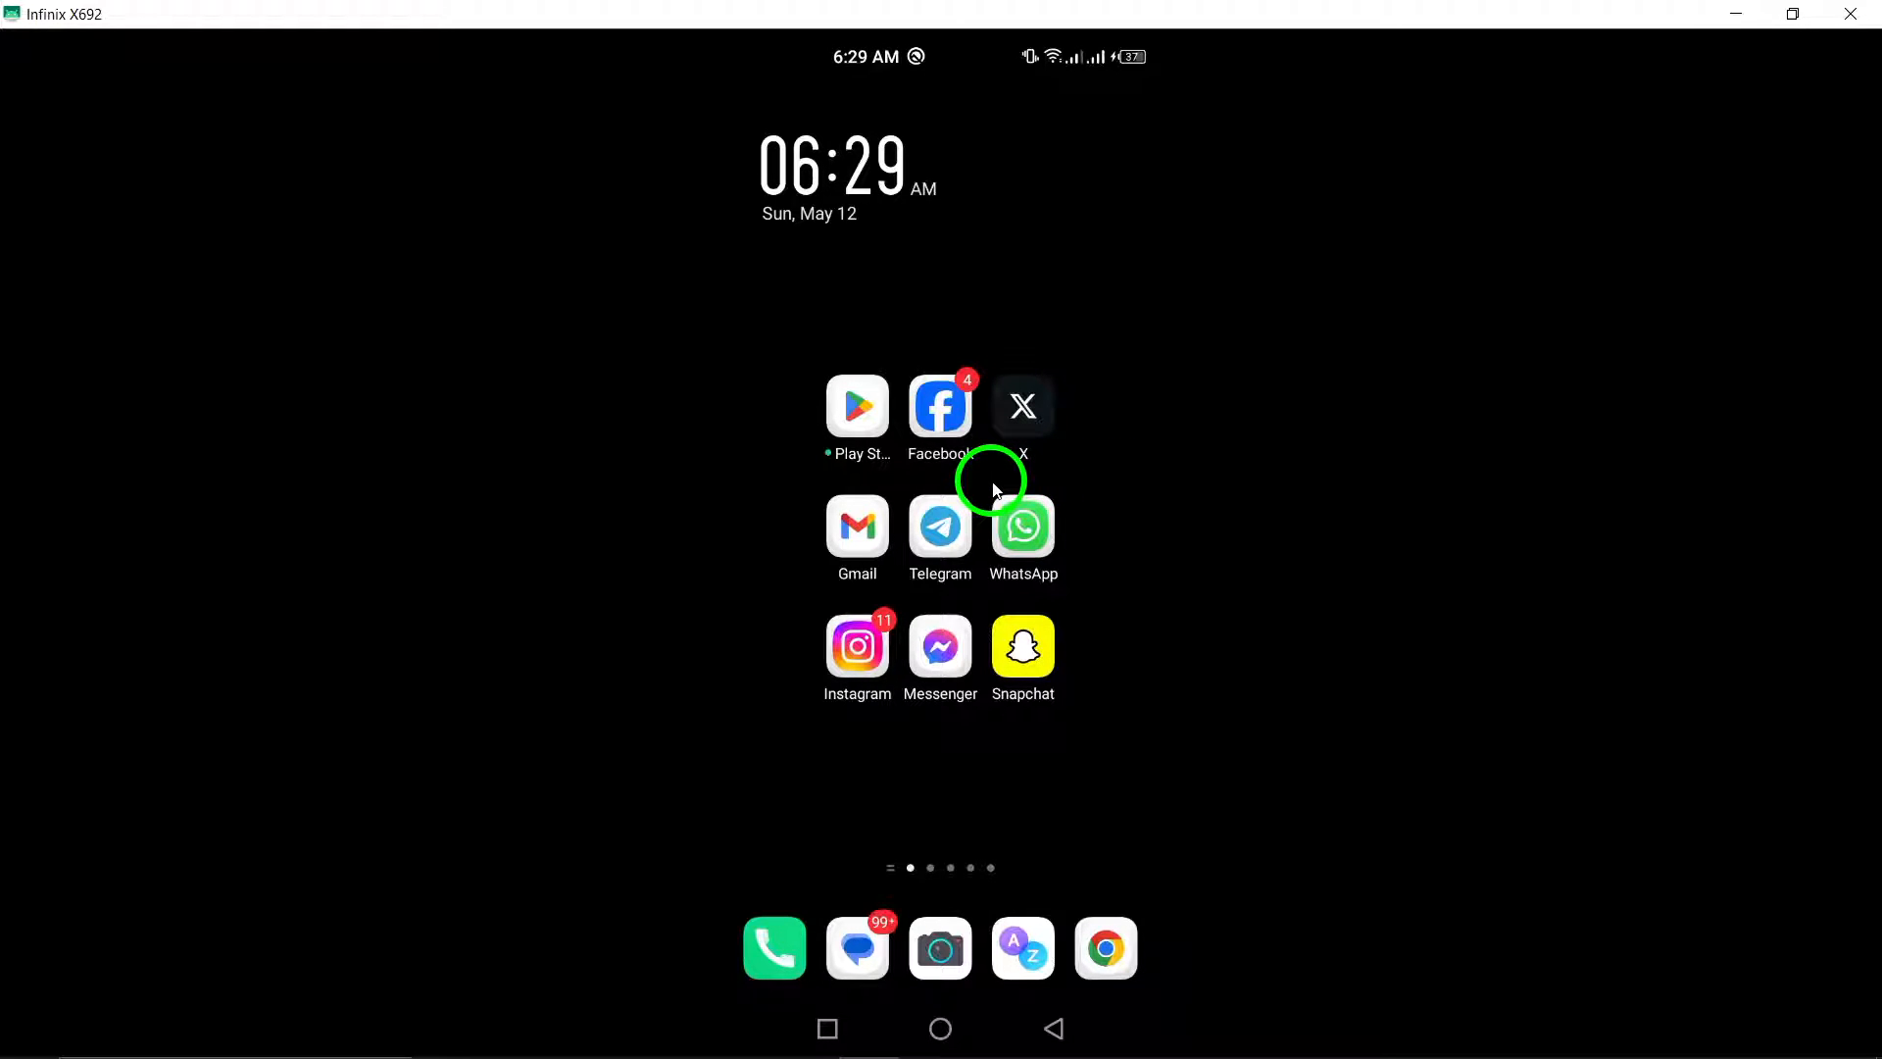
{"action": "mouse_move", "coordinate": [939, 525]}
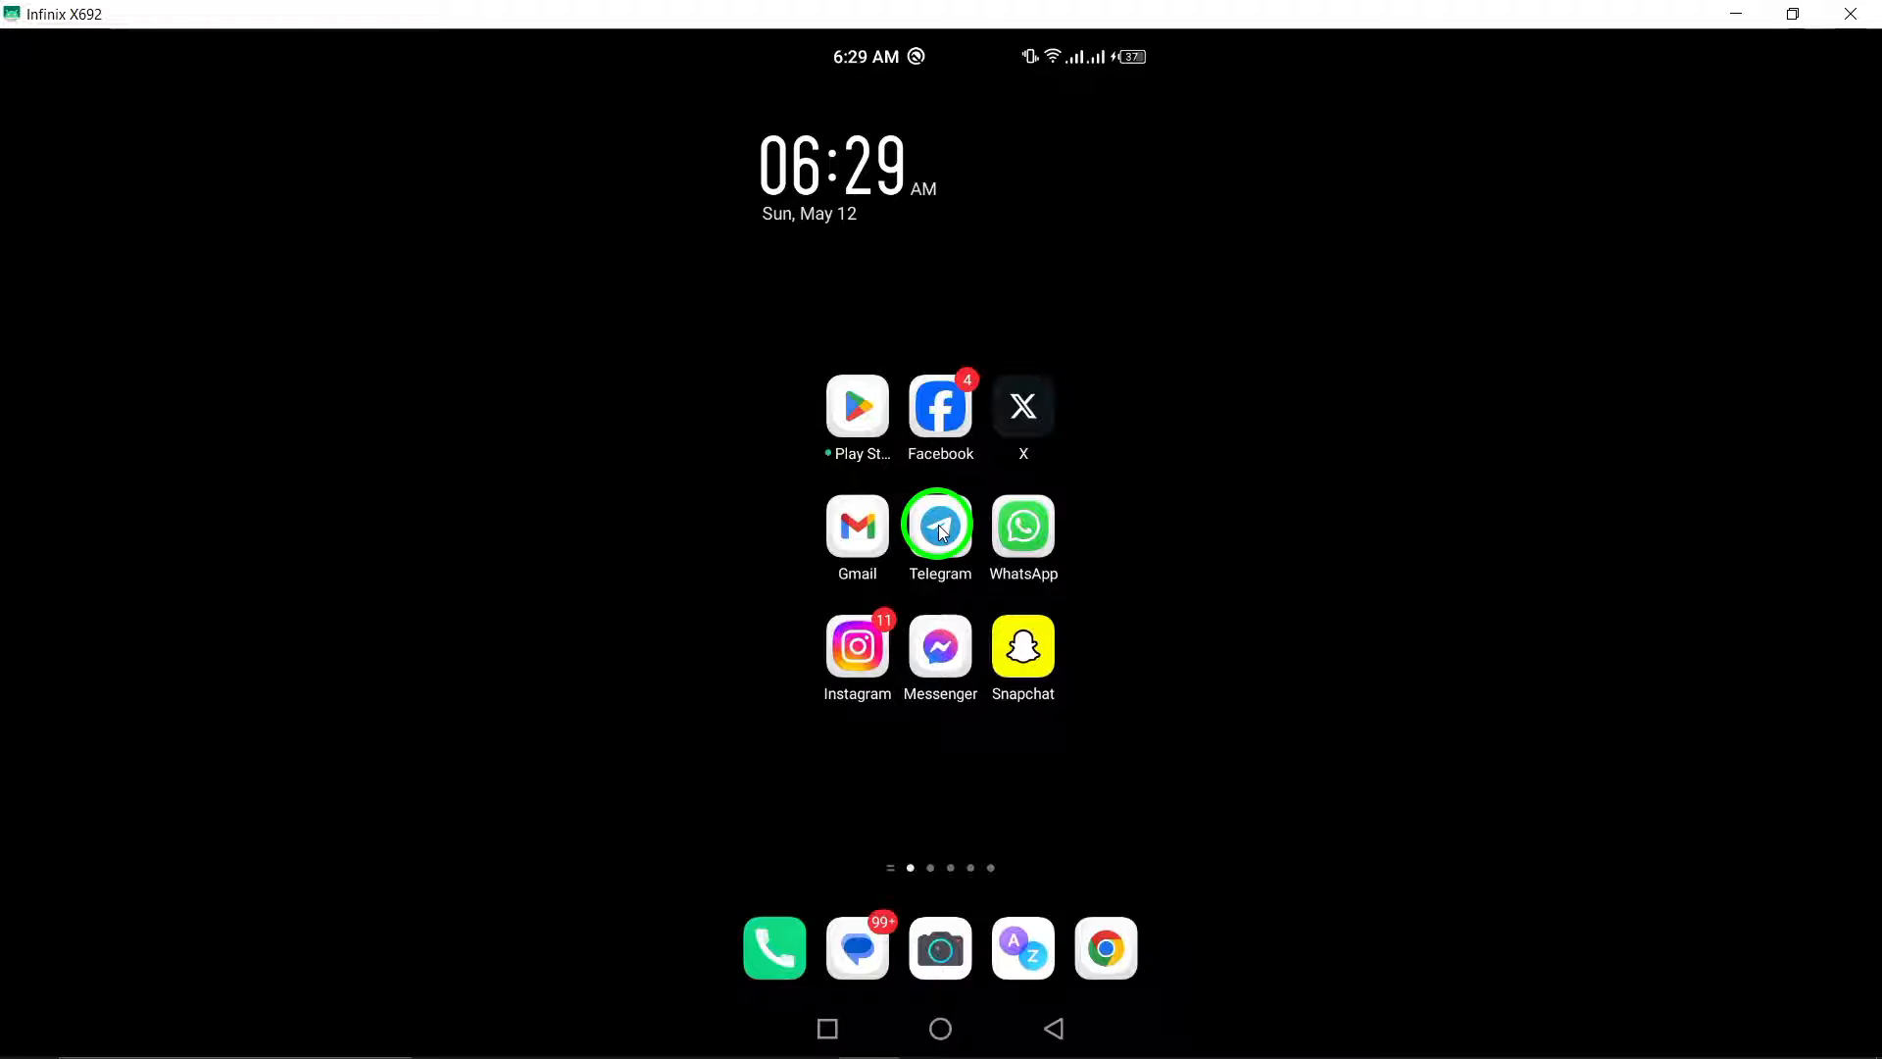
Launch Telegram and enter the Ameroo conversation containing the forwarded PDF
{"action": "left_click", "coordinate": [1104, 947]}
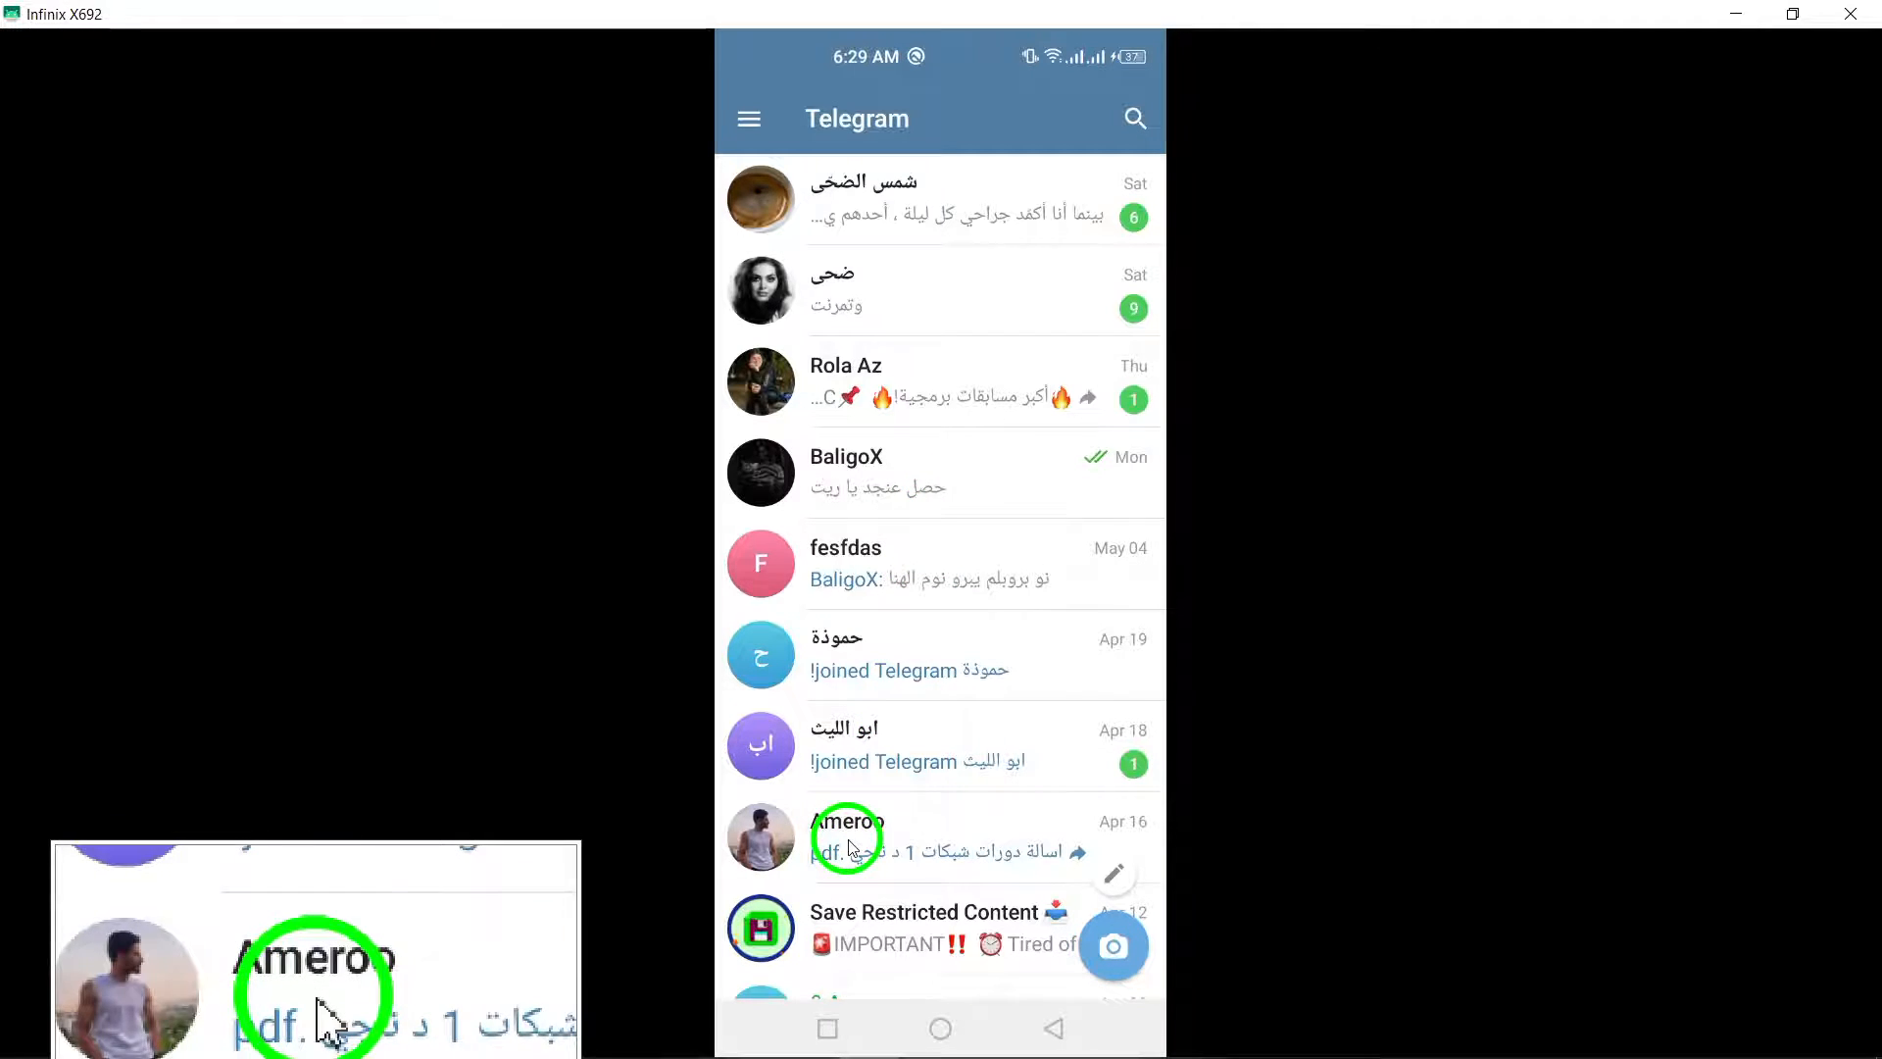
{"action": "left_click", "coordinate": [847, 837]}
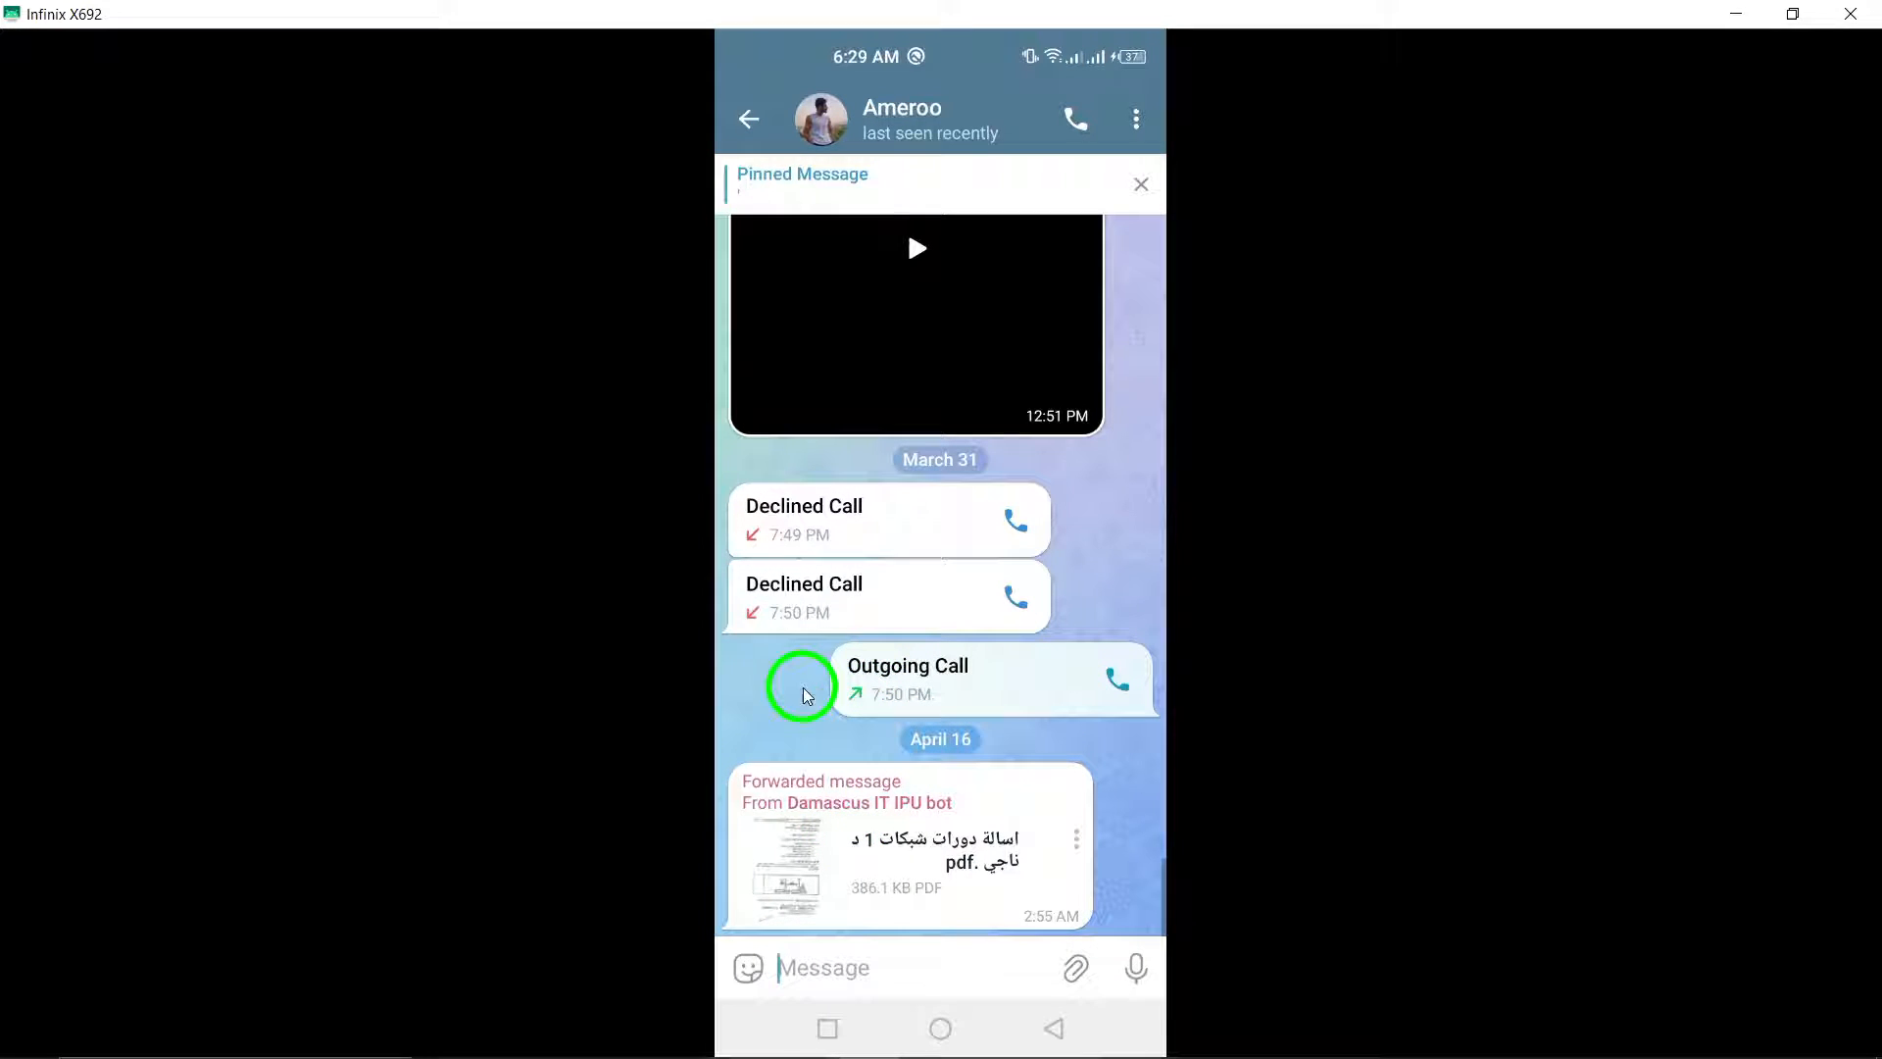
{"action": "mouse_move", "coordinate": [912, 661]}
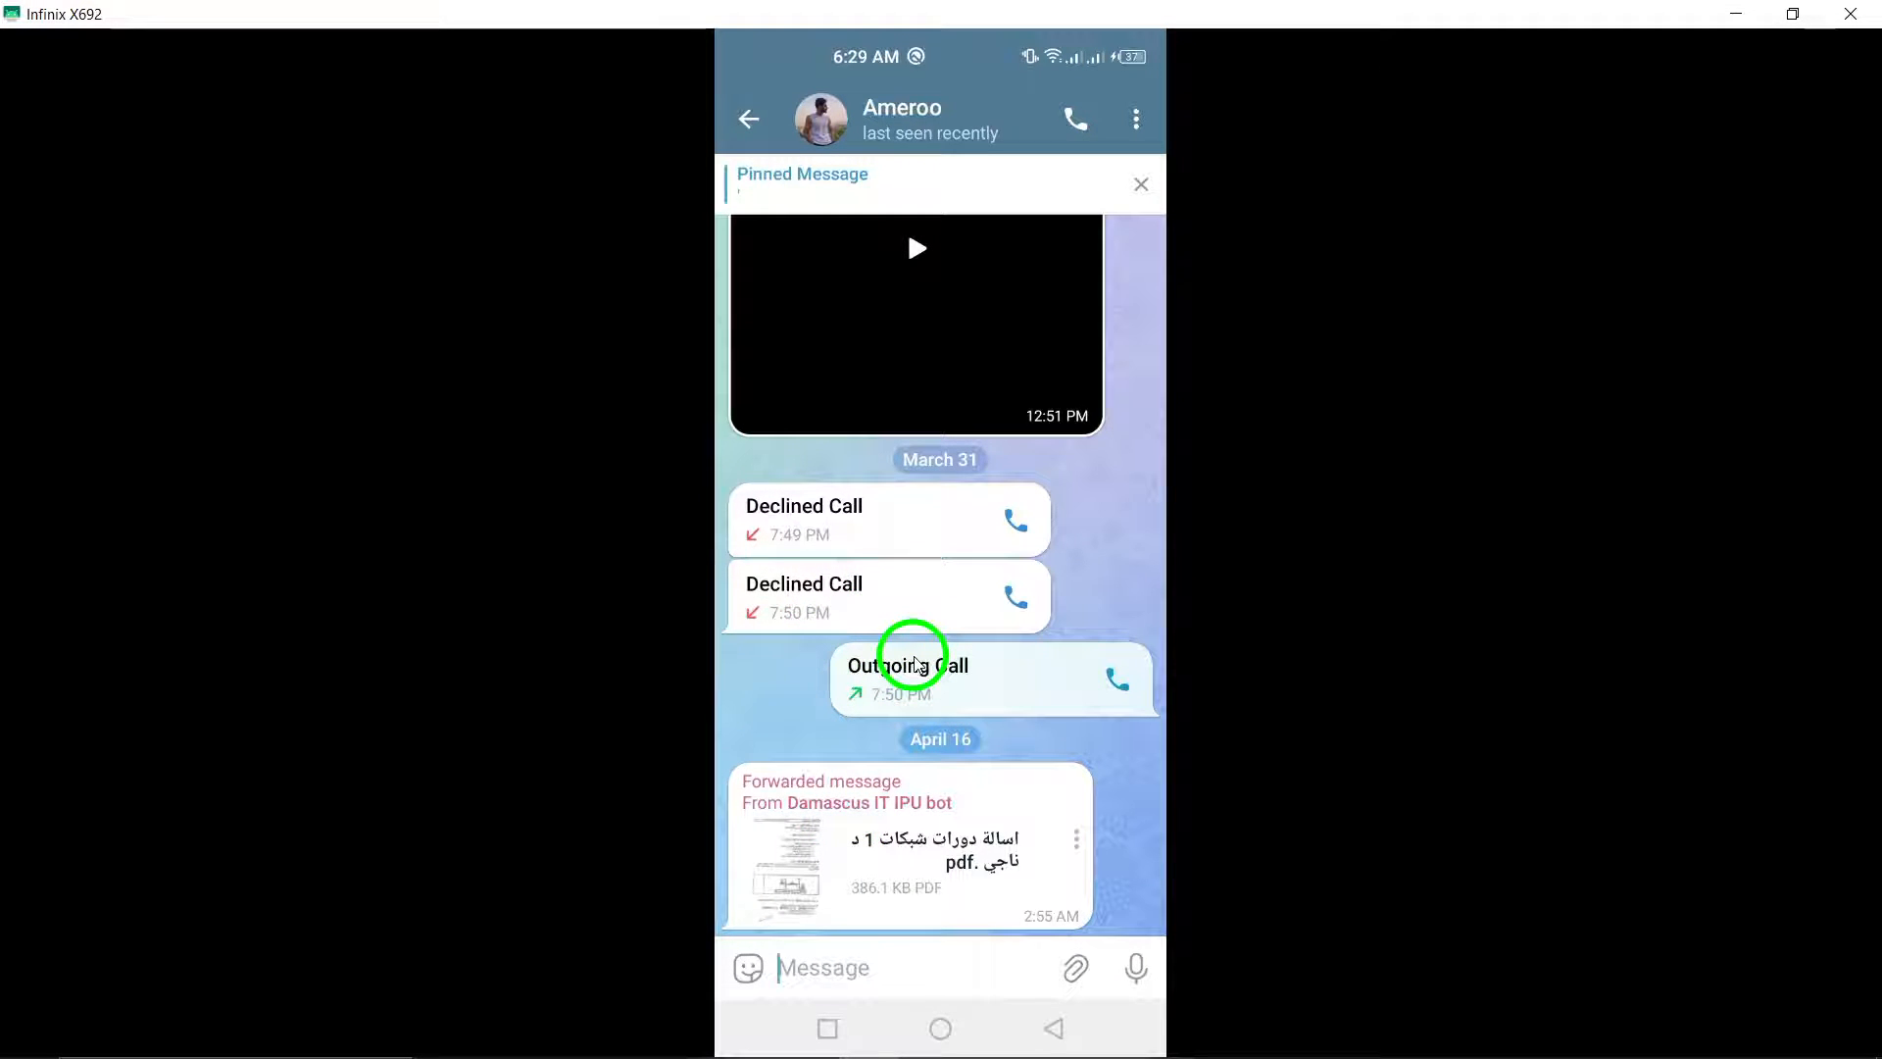
{"action": "mouse_move", "coordinate": [1106, 898]}
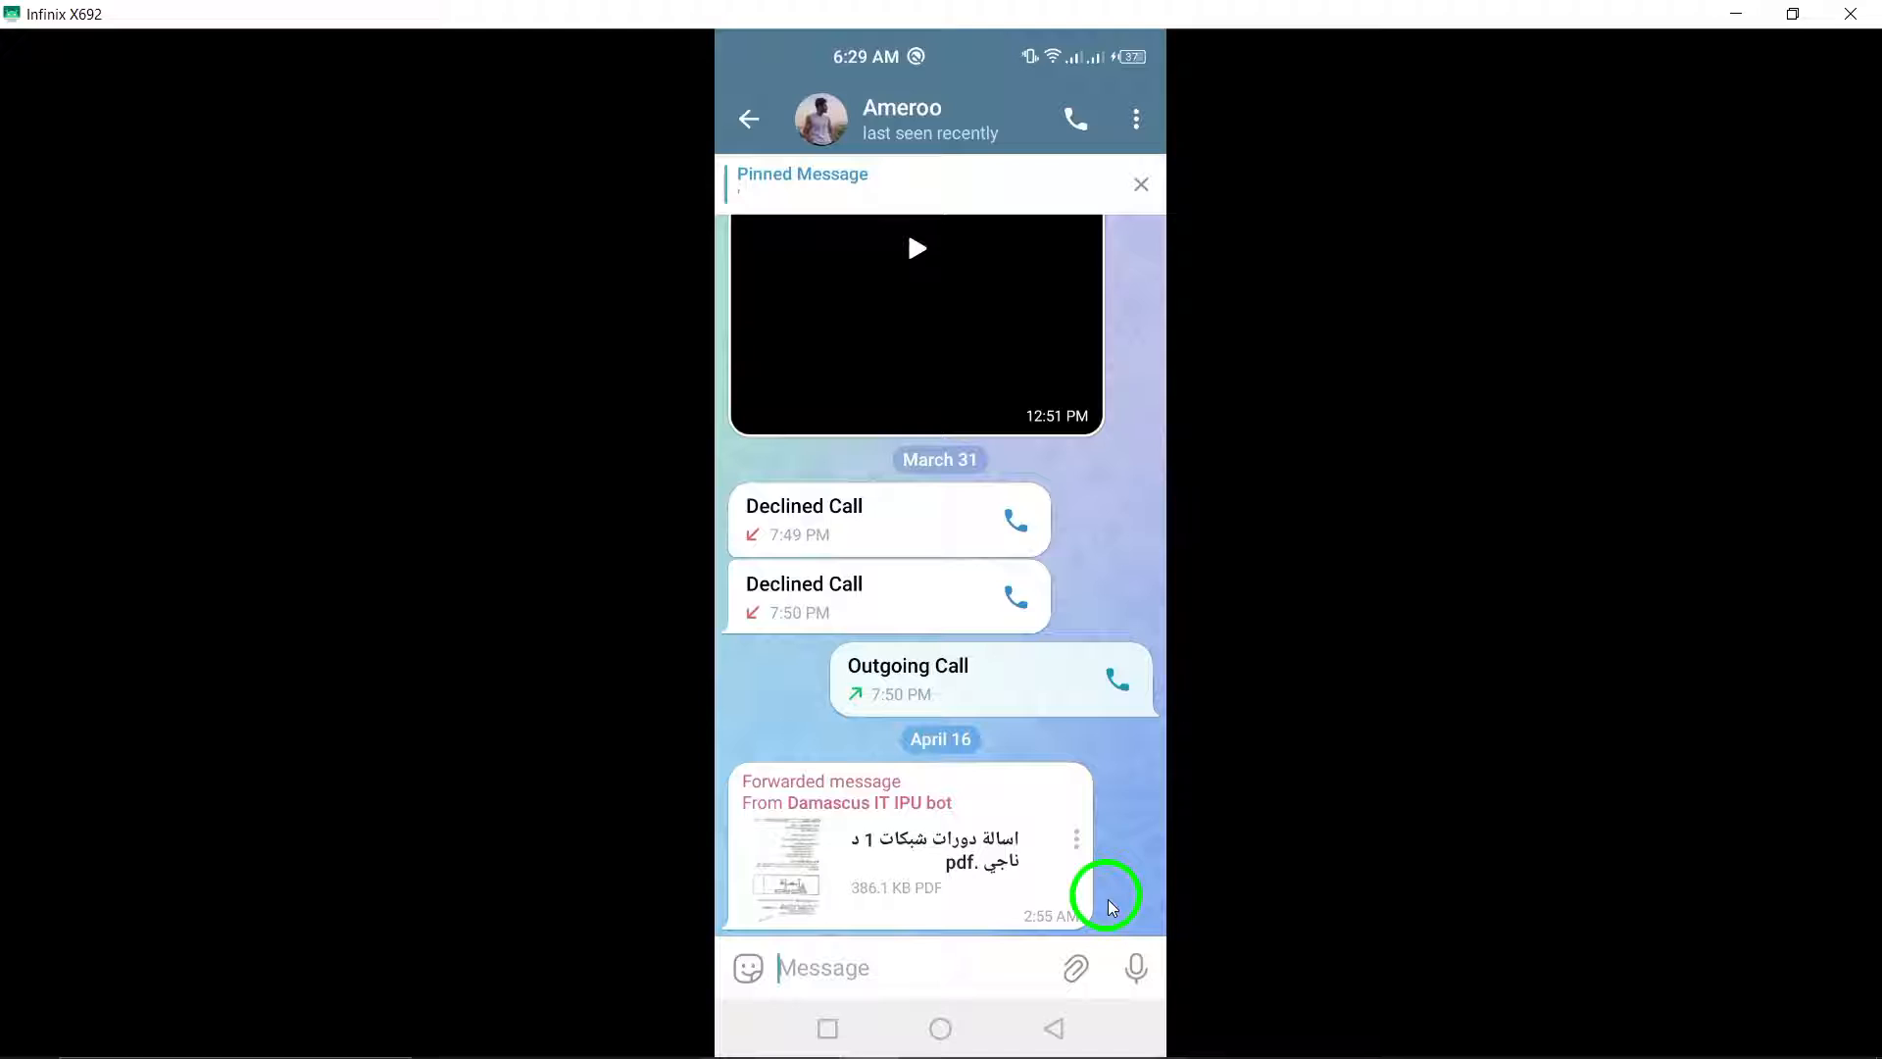
From the attach menu choose File, then Gallery to show the All media picker
{"action": "left_click", "coordinate": [1077, 966]}
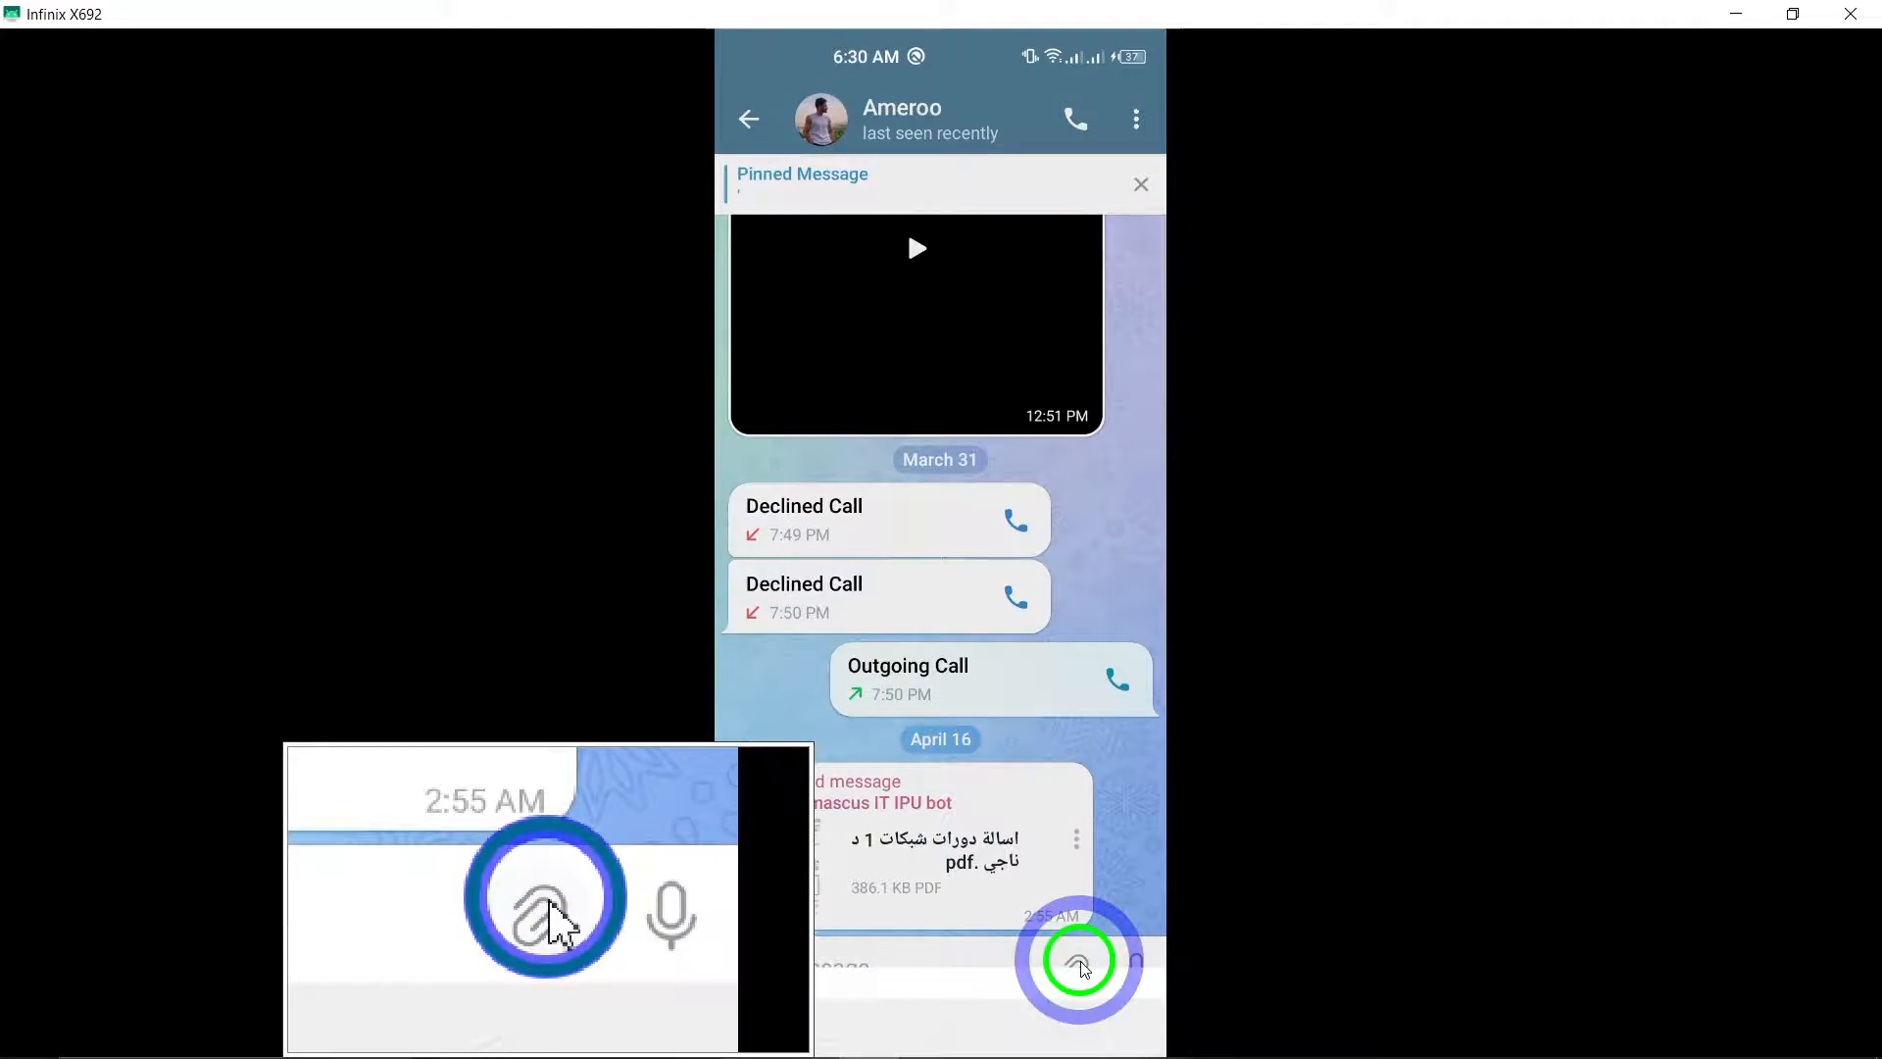
{"action": "left_click", "coordinate": [1076, 959]}
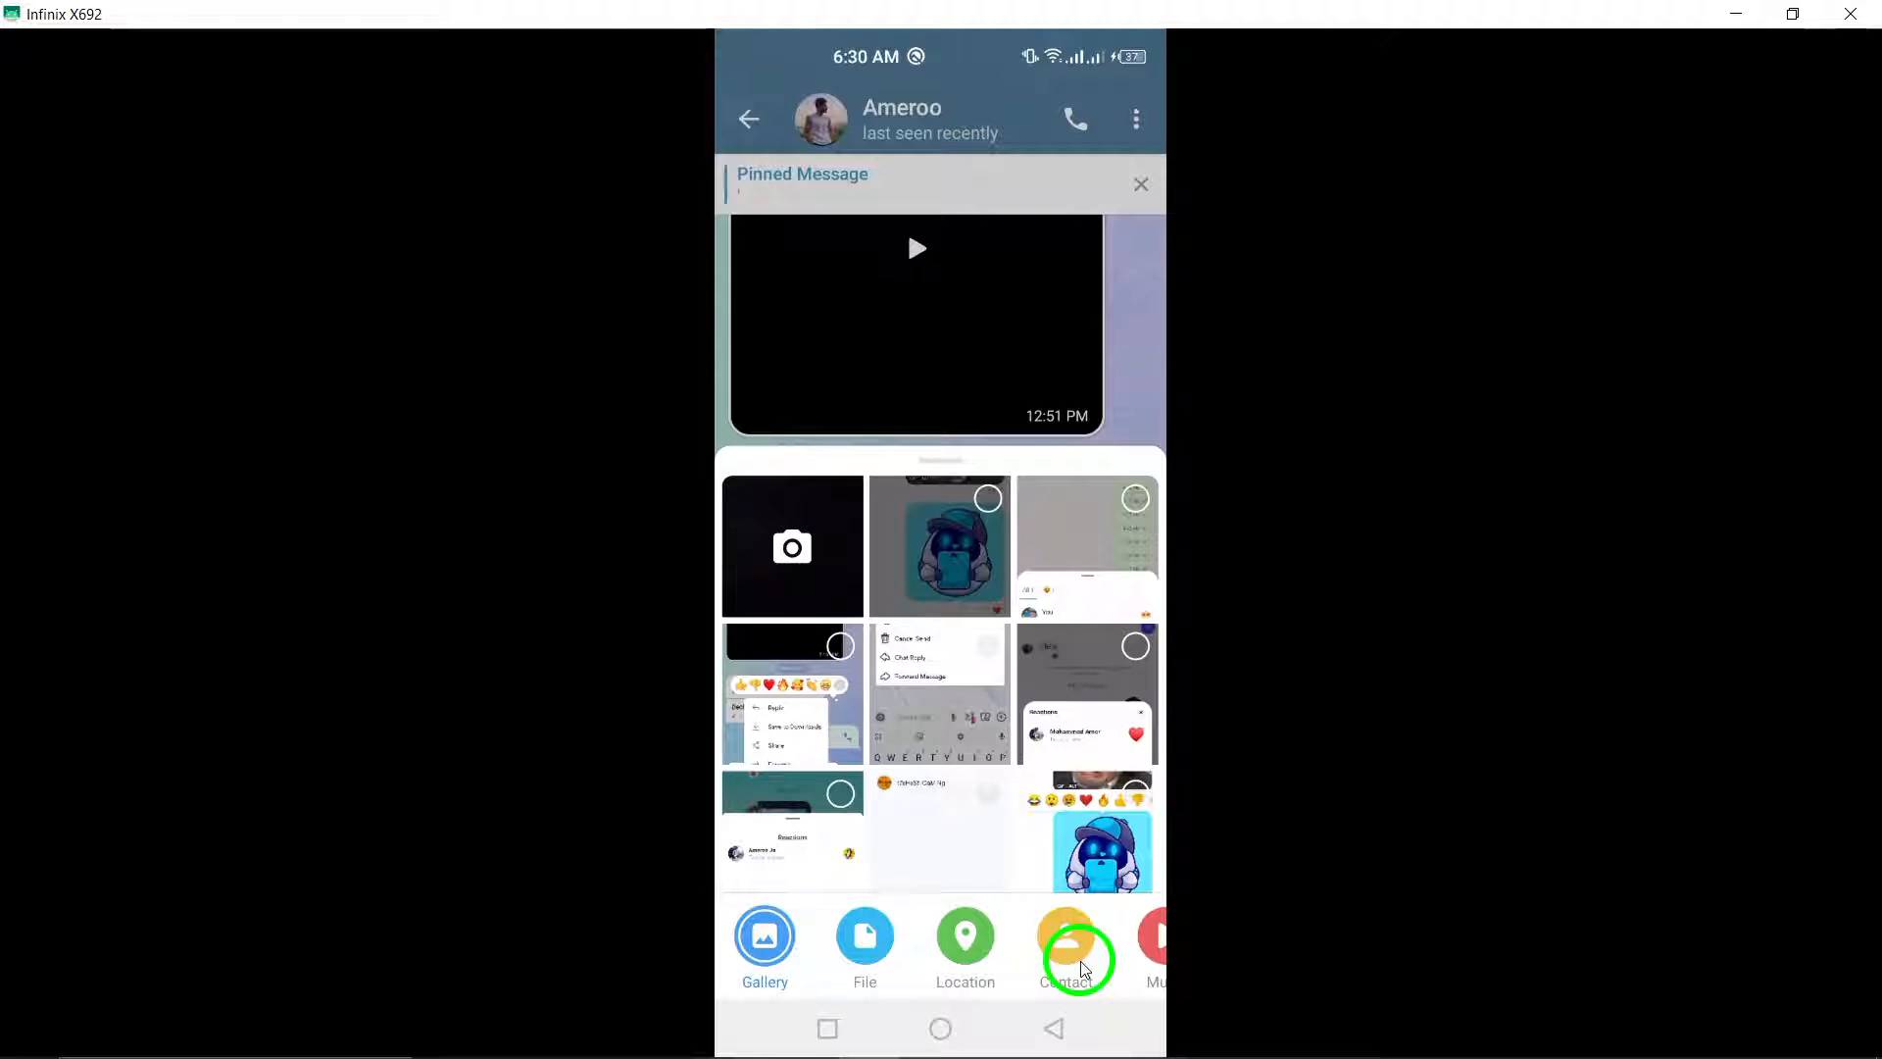
{"action": "mouse_move", "coordinate": [1042, 898]}
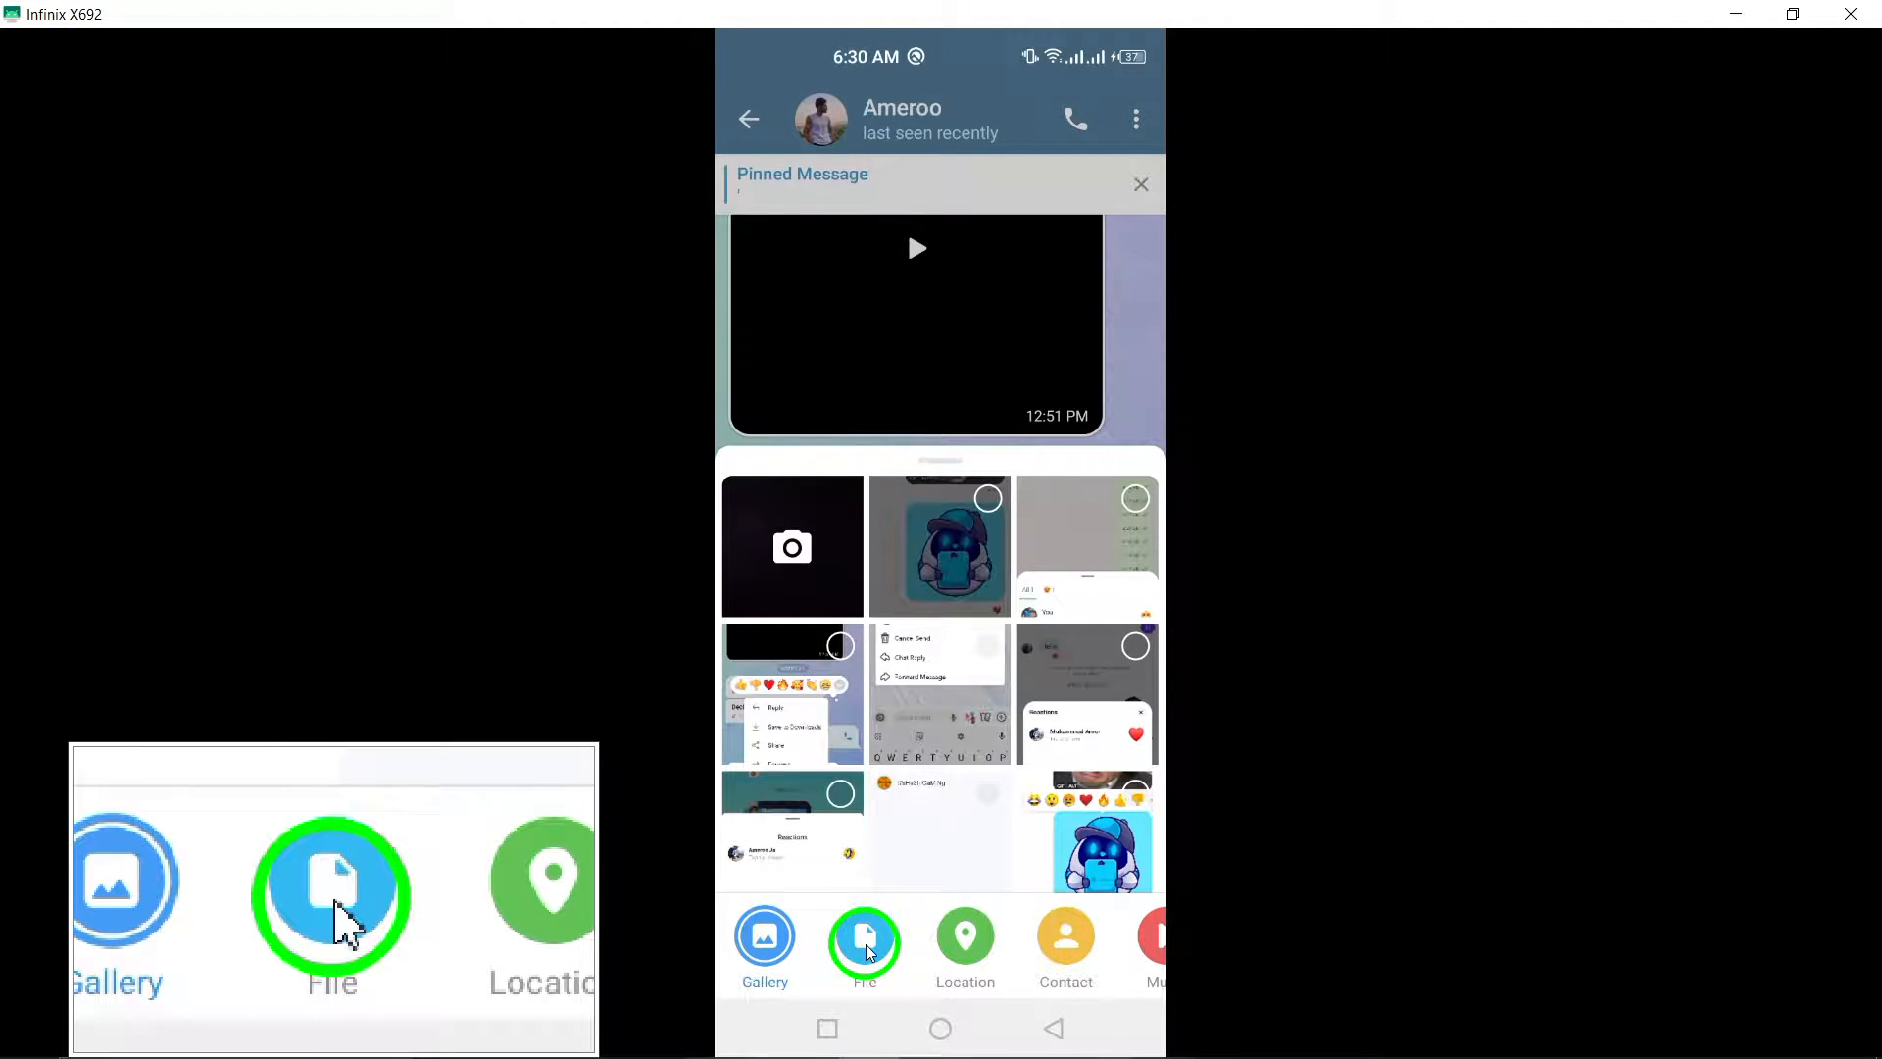
{"action": "left_click", "coordinate": [864, 937]}
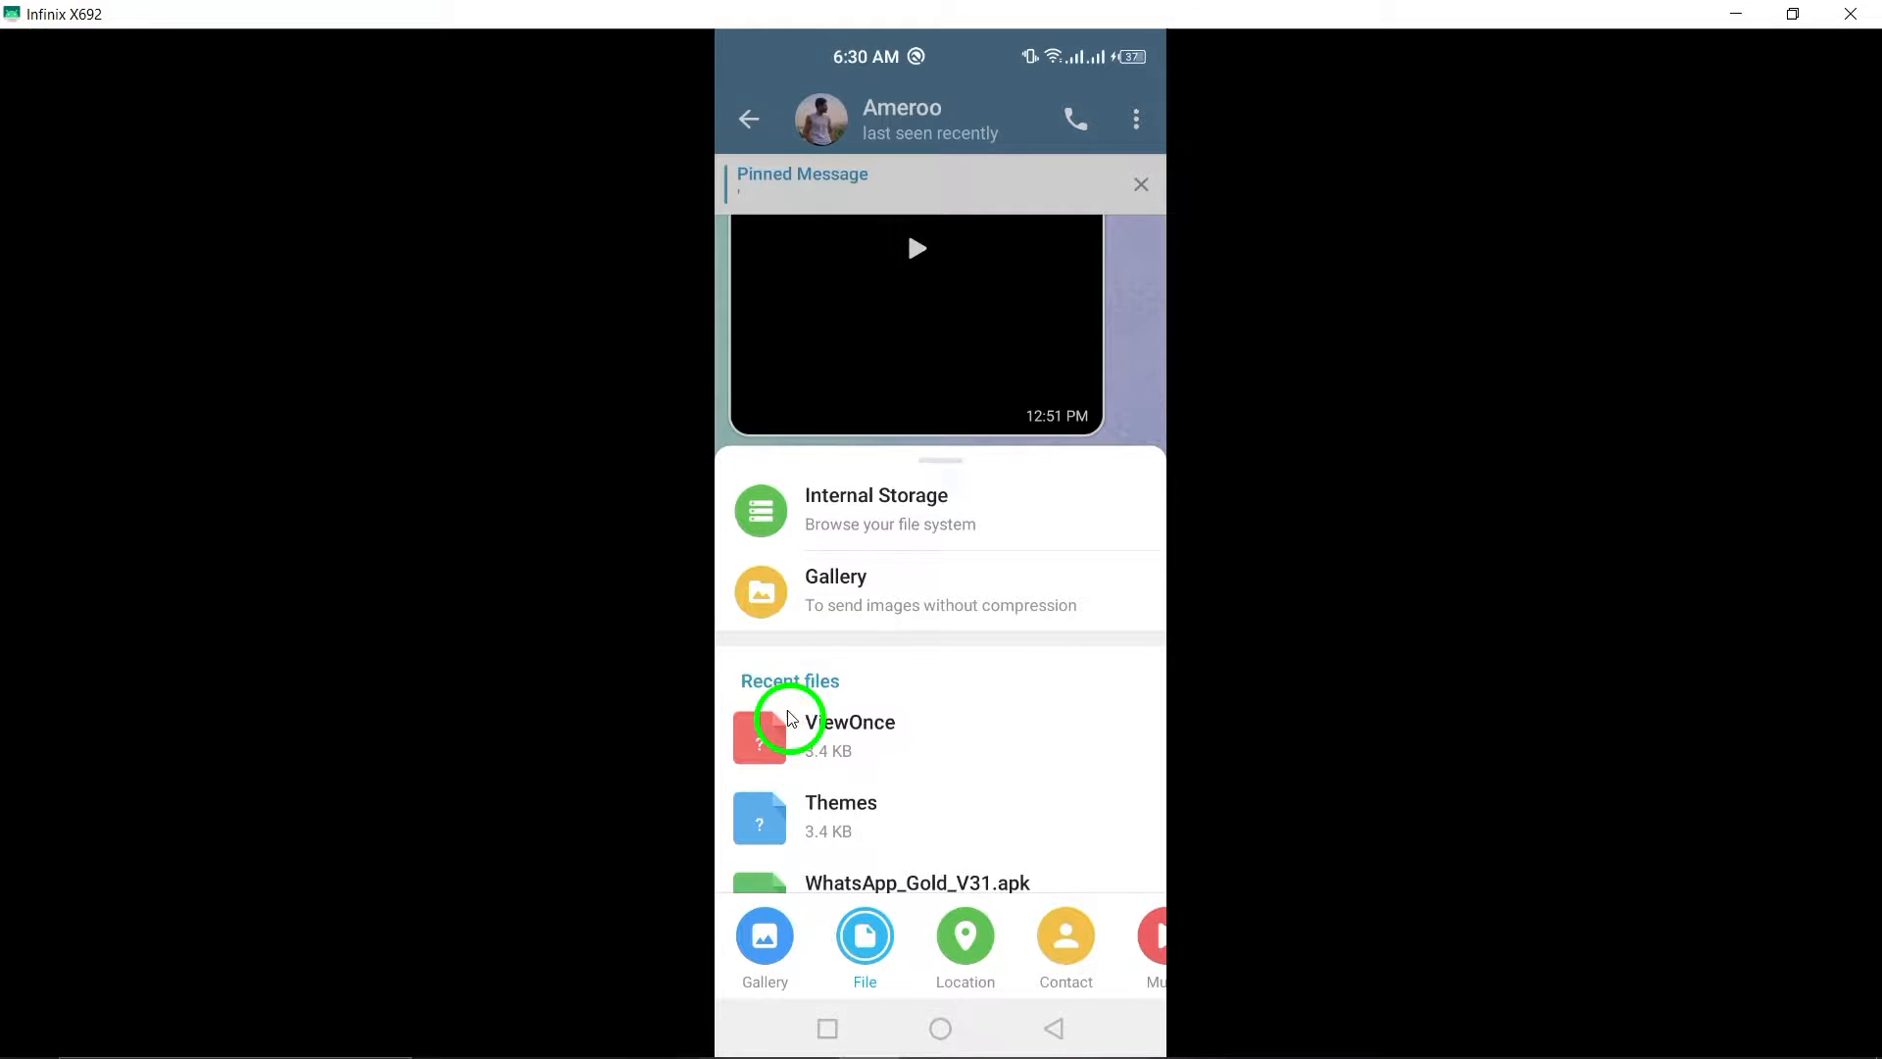
{"action": "left_click", "coordinate": [827, 577]}
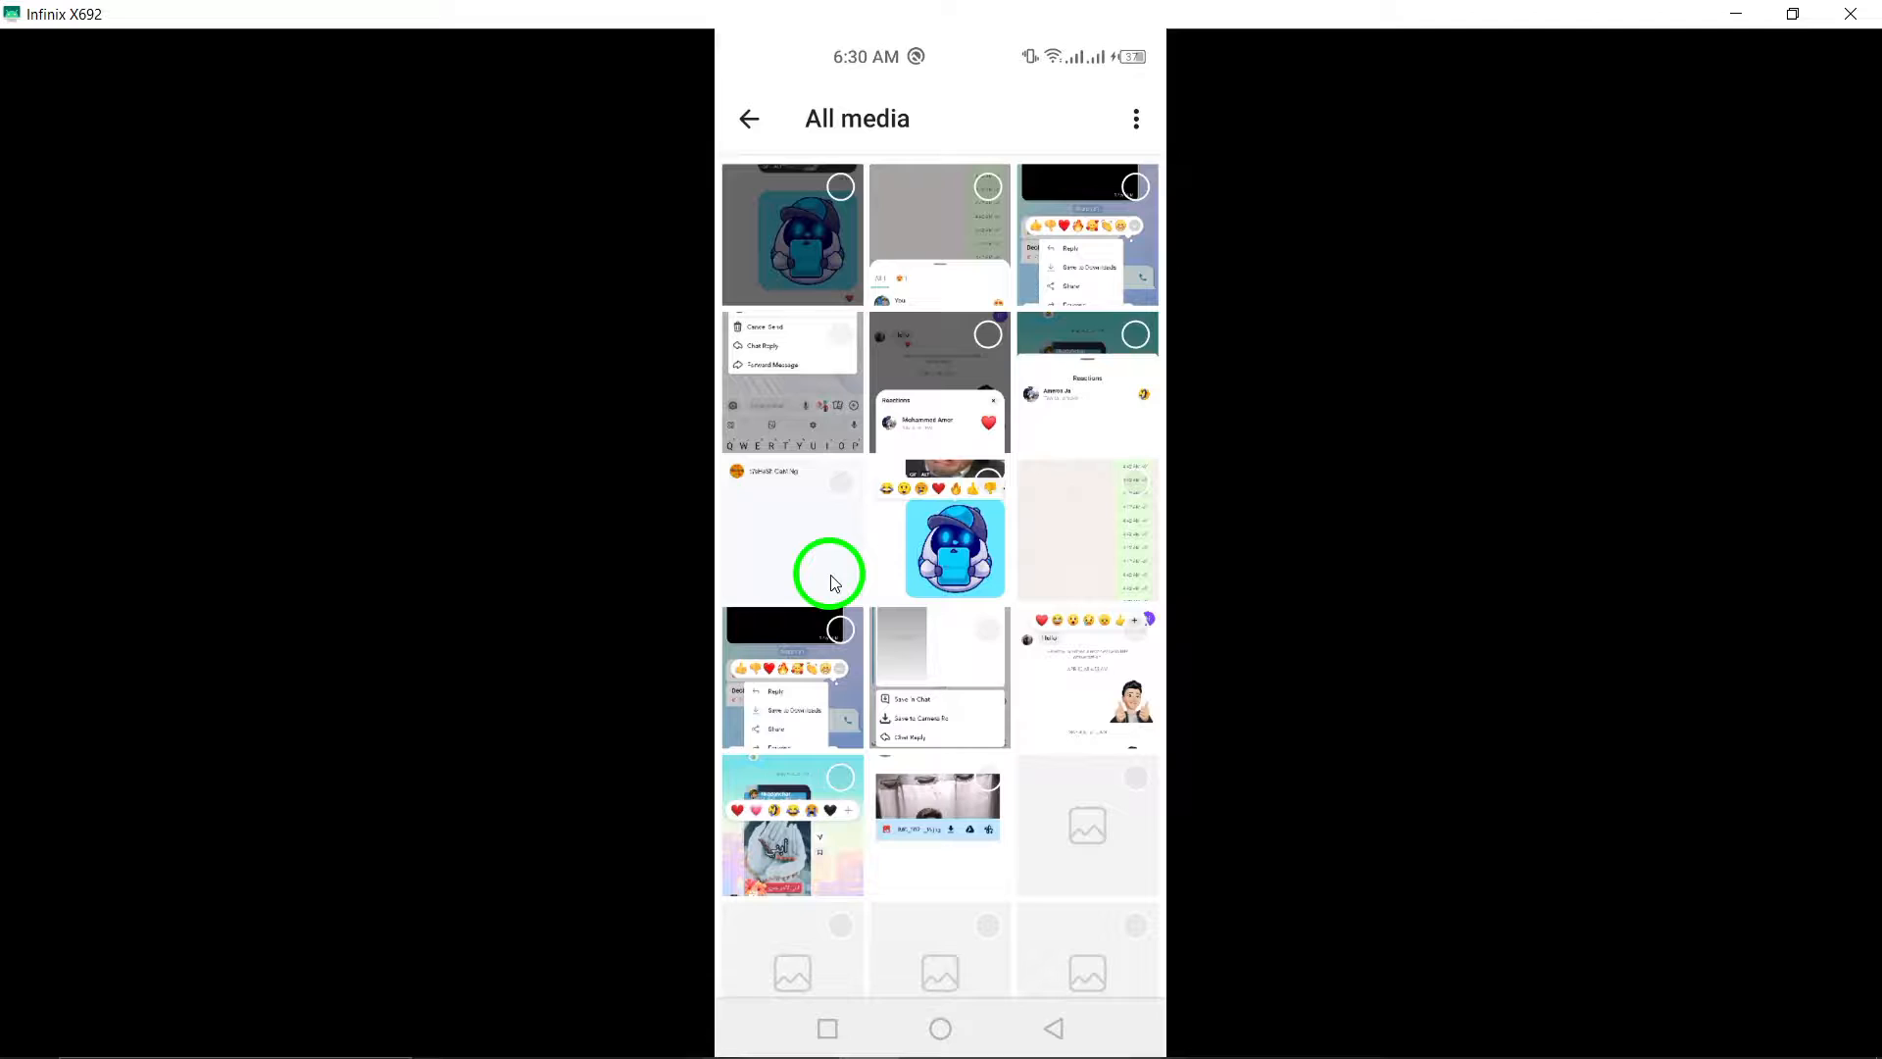
Capture a screenshot of the All media gallery screen
{"action": "left_click", "coordinate": [804, 265]}
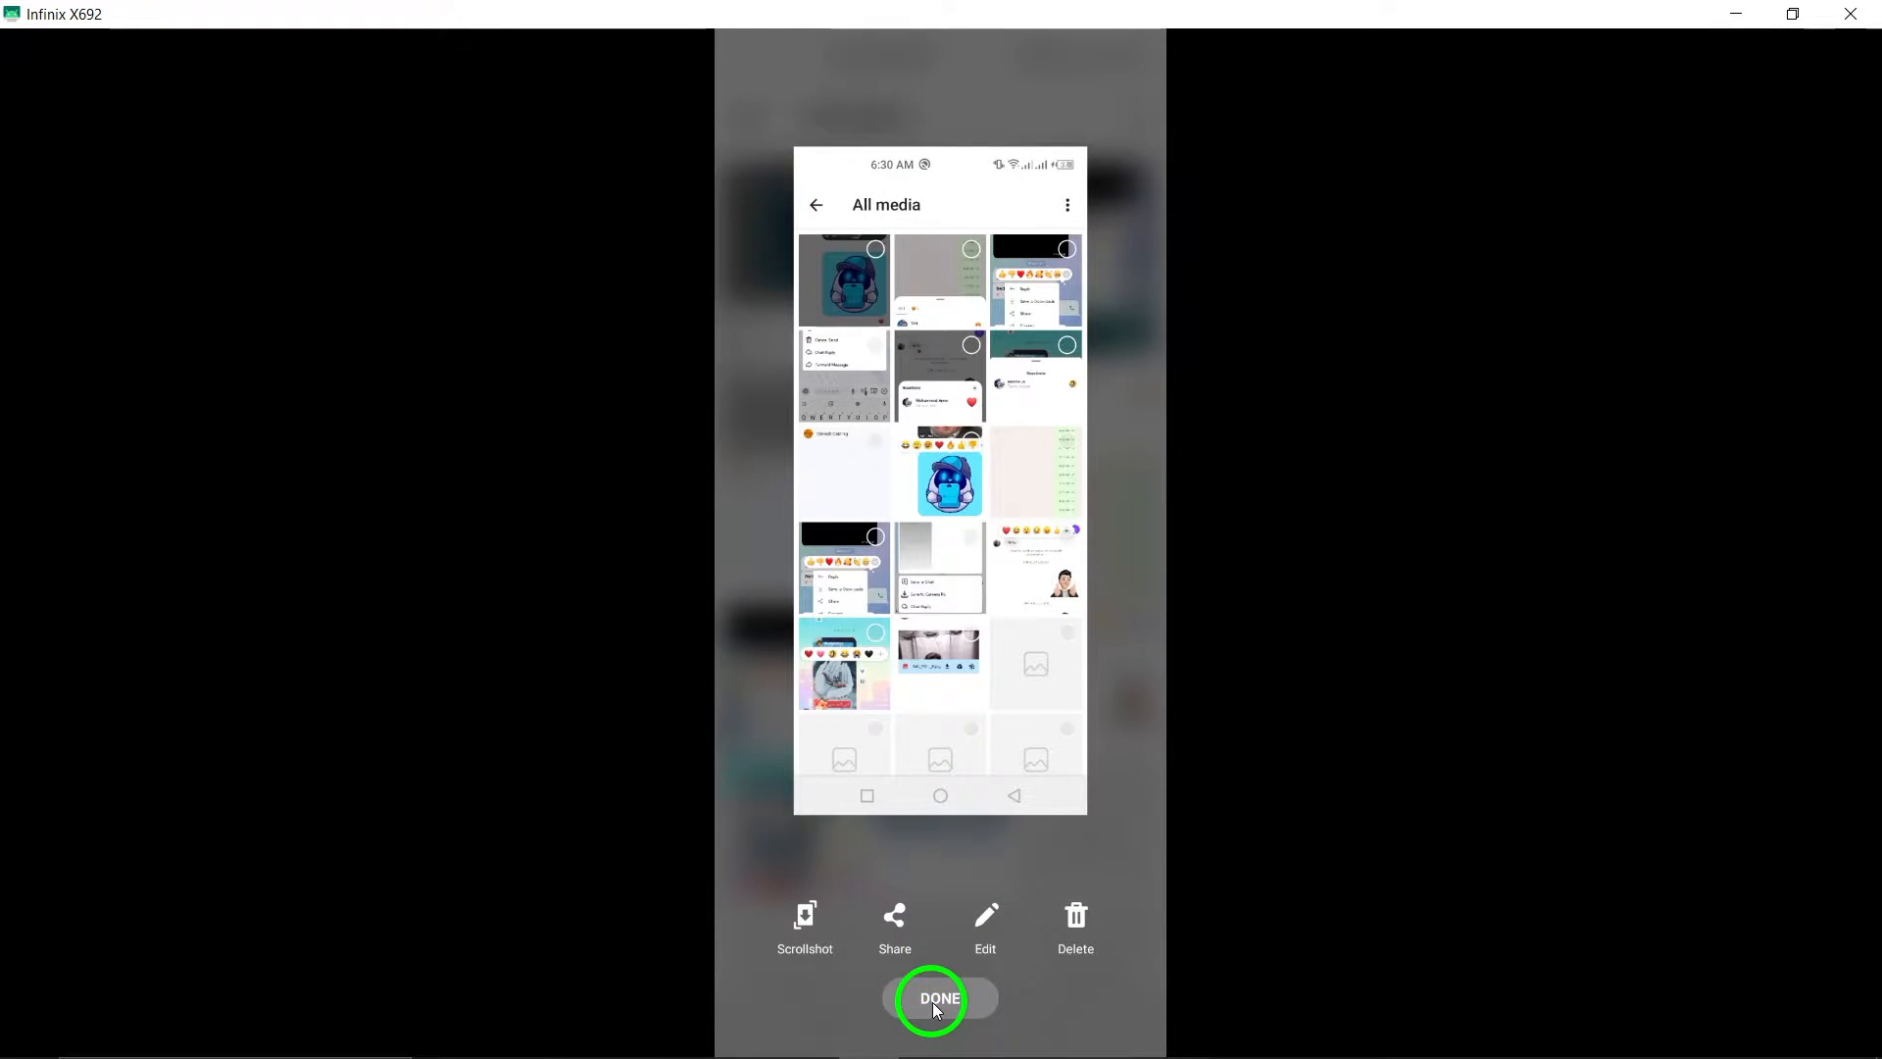
Save the screenshot with DONE, then clear all recent apps to return home
{"action": "left_click", "coordinate": [941, 998]}
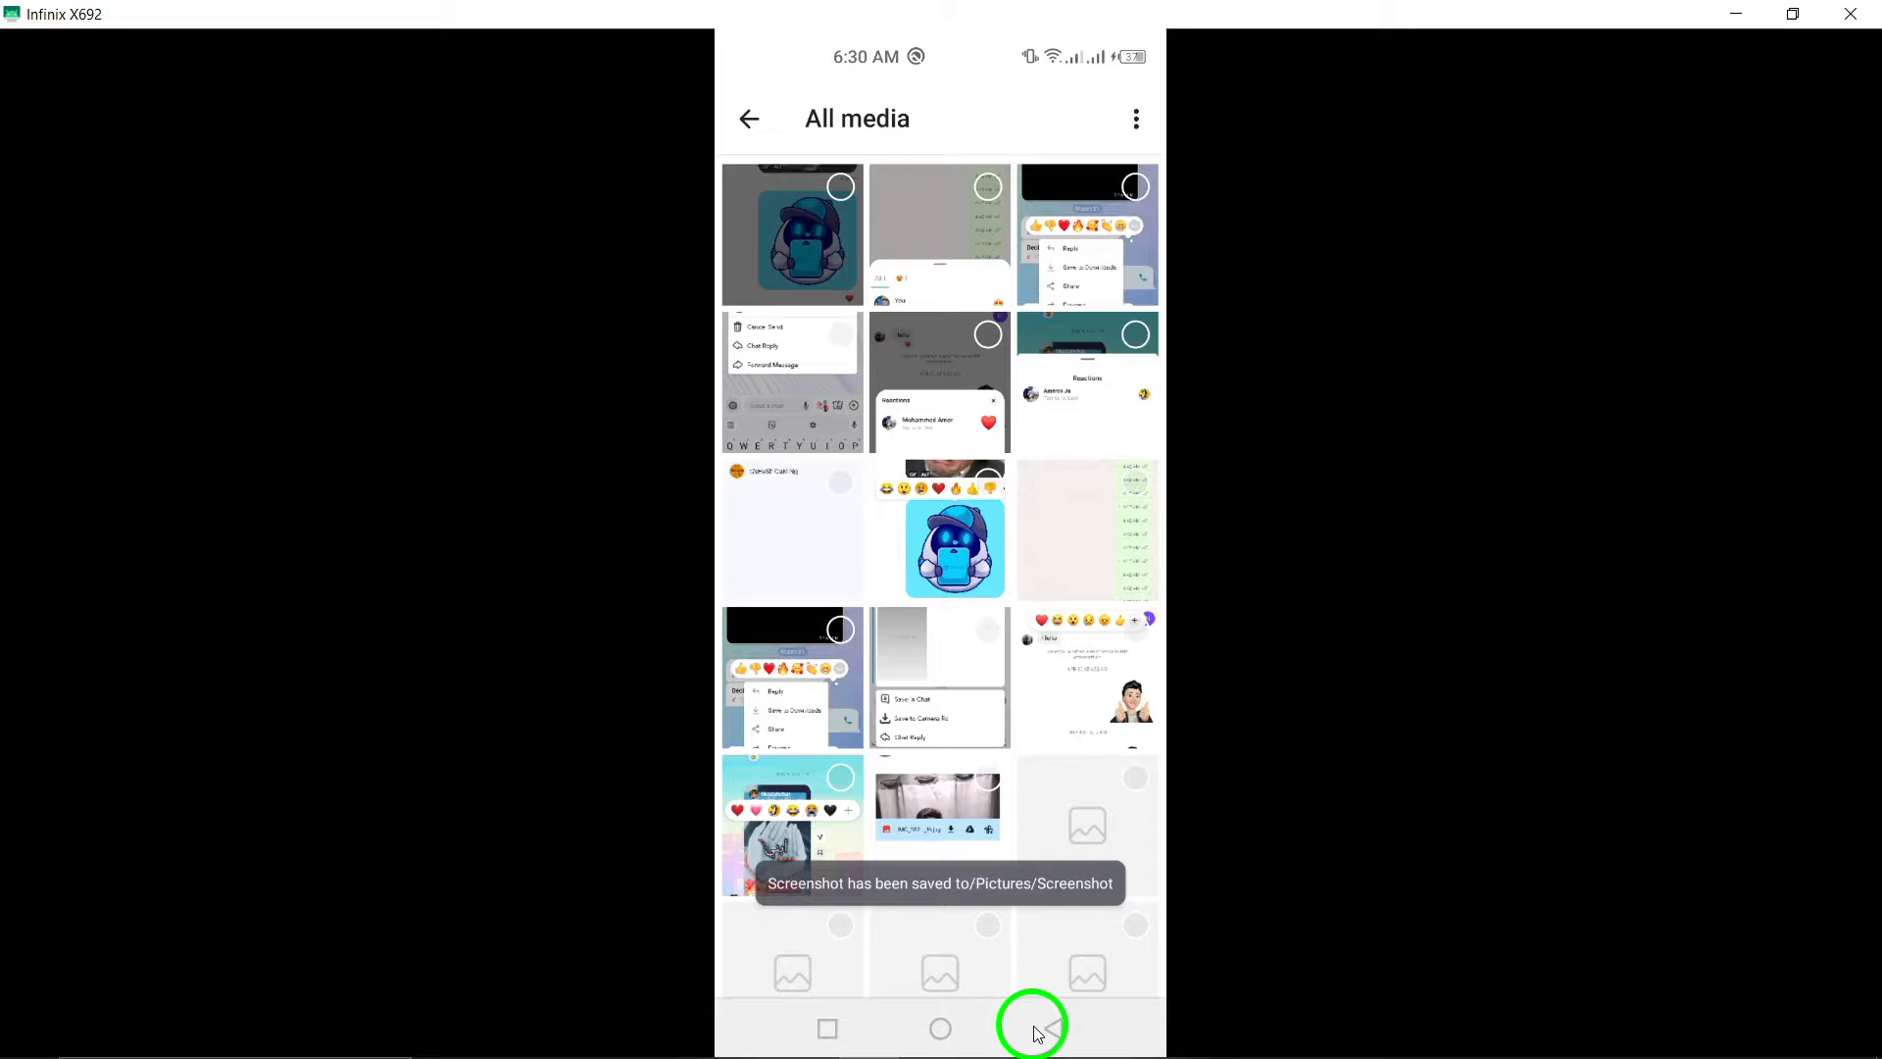
{"action": "left_click", "coordinate": [1033, 1030]}
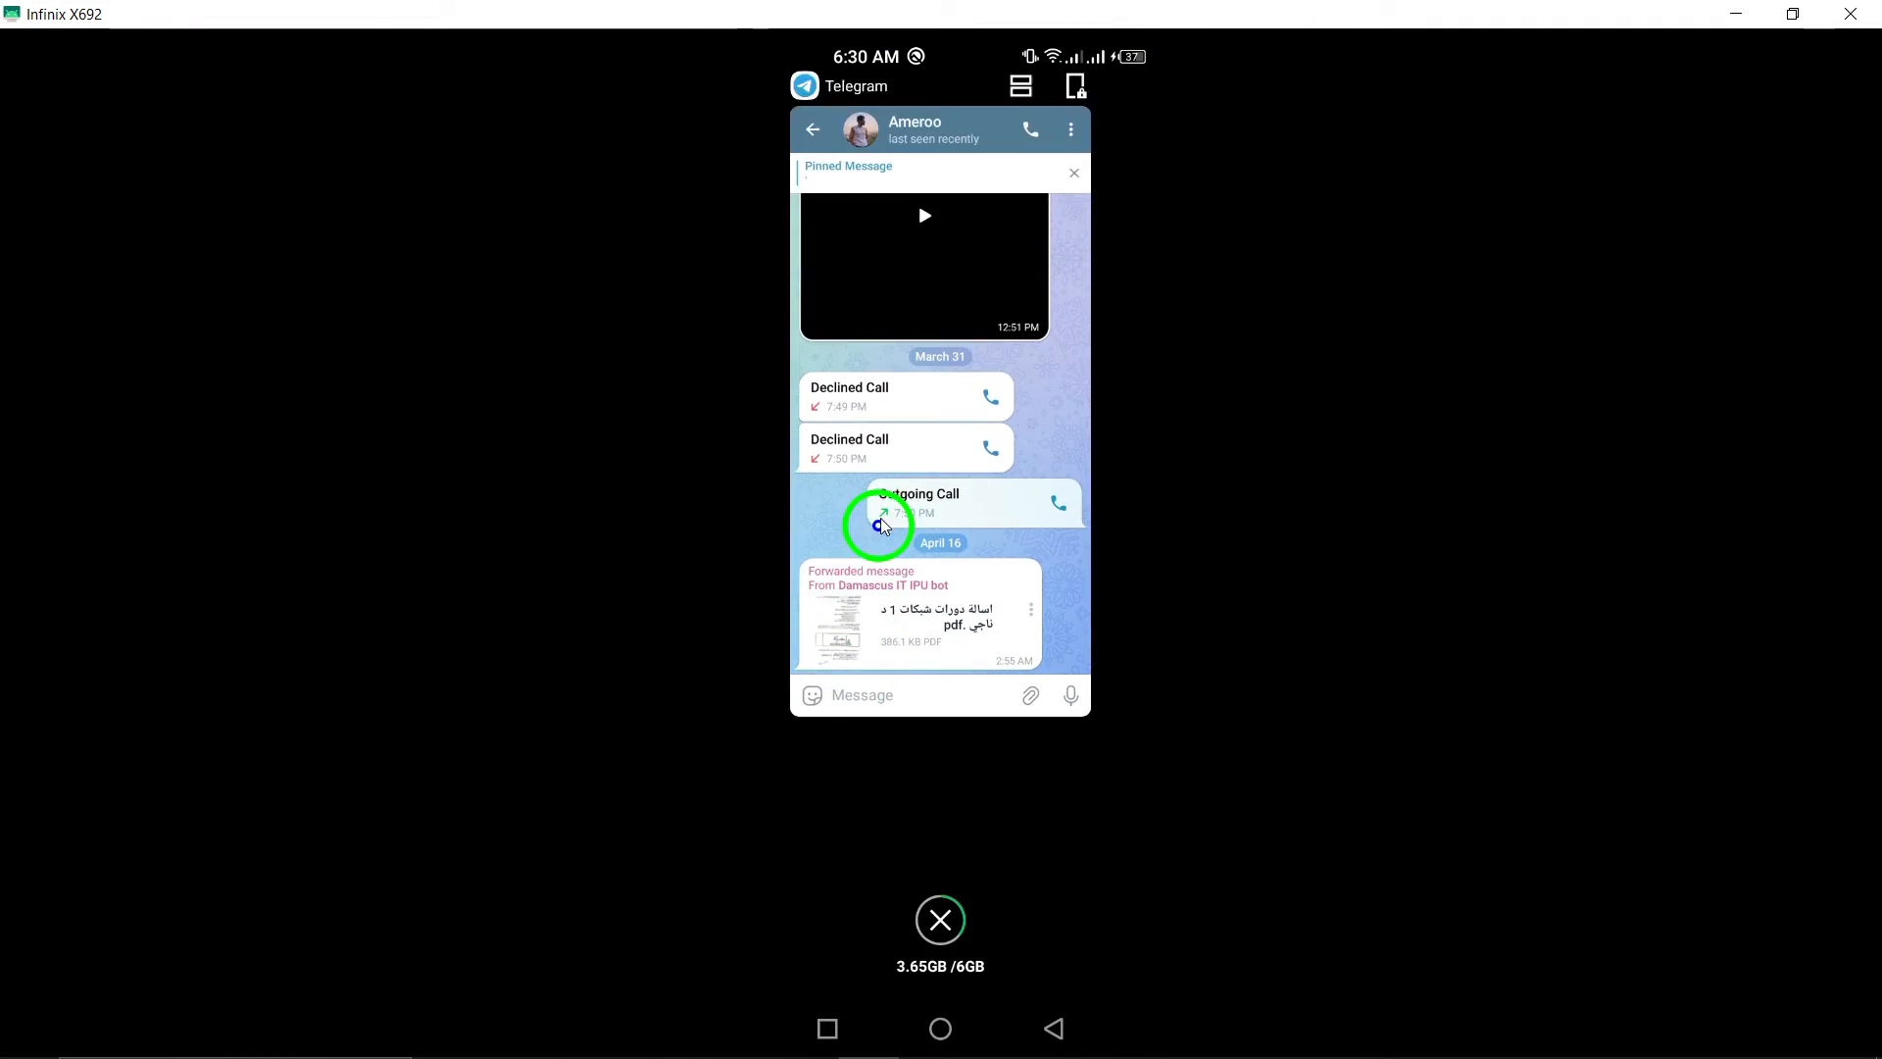
{"action": "left_click", "coordinate": [940, 1029]}
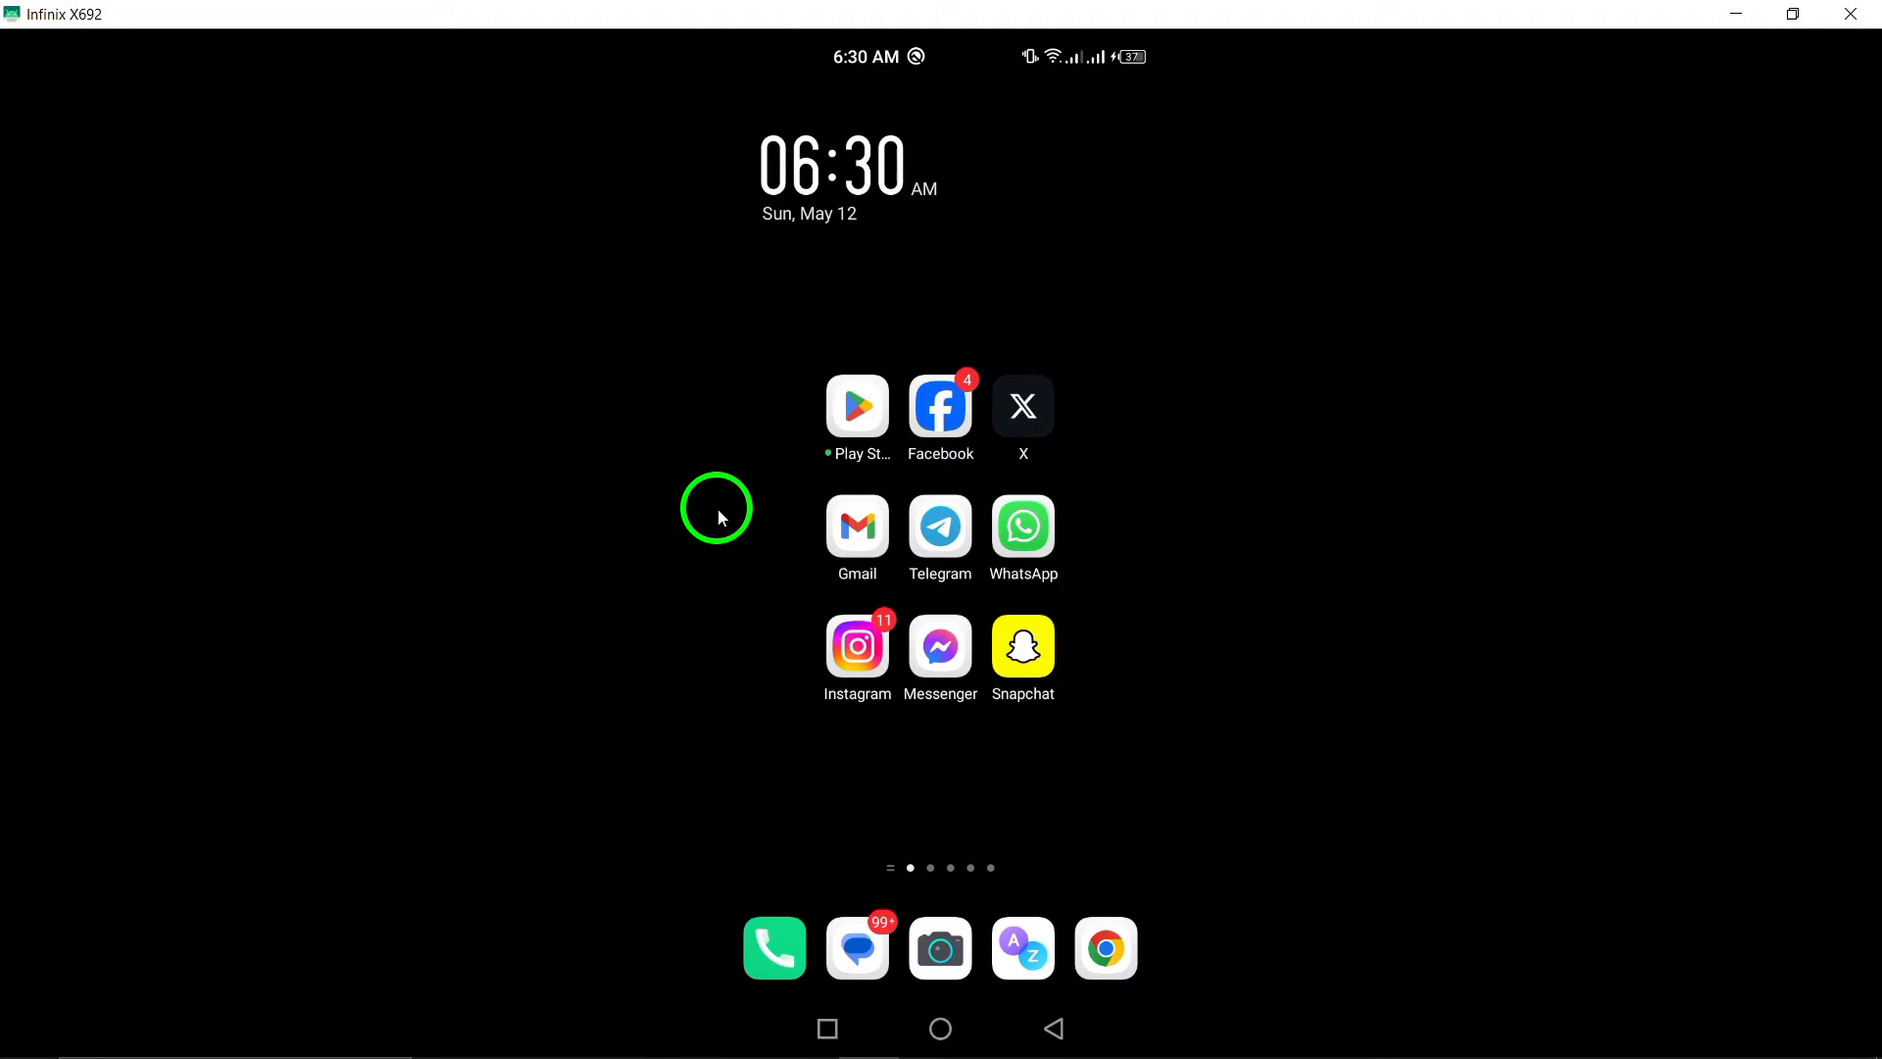